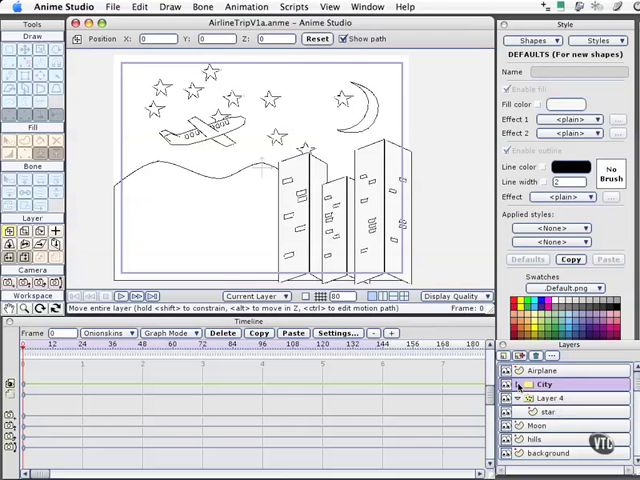
mouse_move(530, 398)
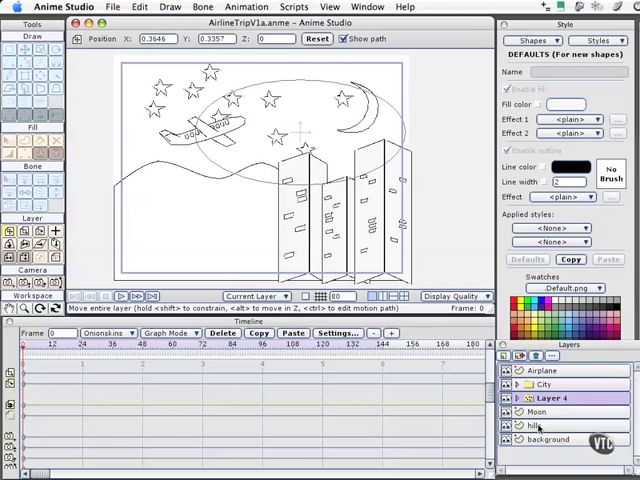
mouse_move(314, 372)
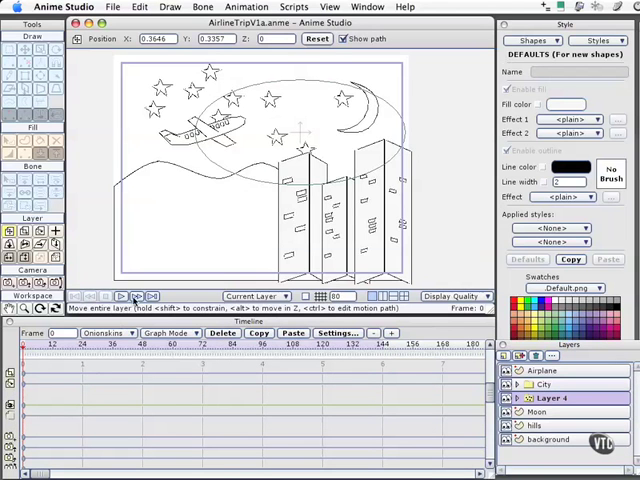
Step forward one frame, then play the animation as the airplane enters from the left.
click(135, 295)
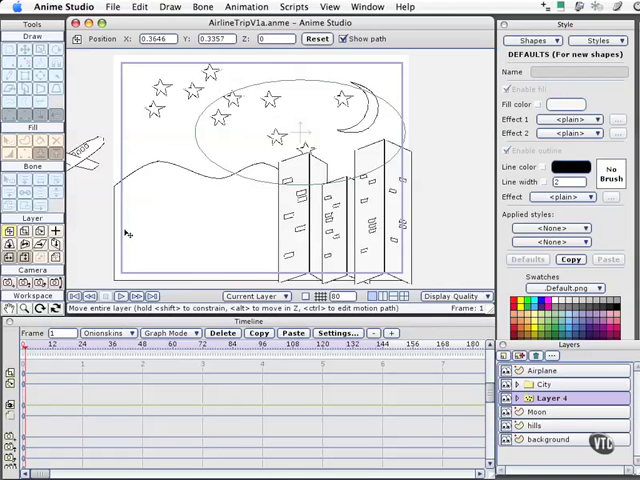
mouse_move(88, 165)
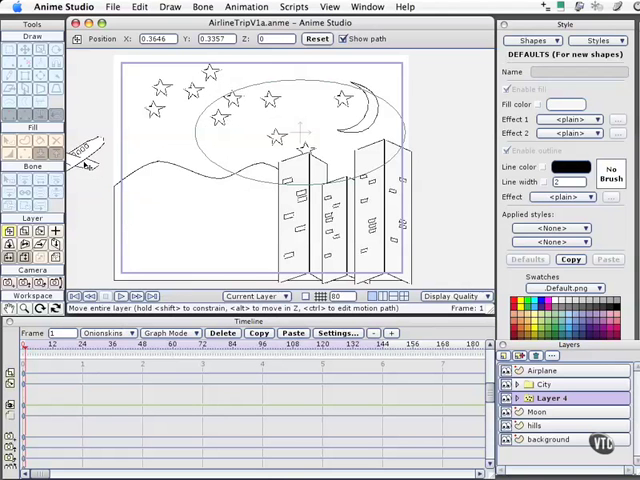
mouse_move(92, 284)
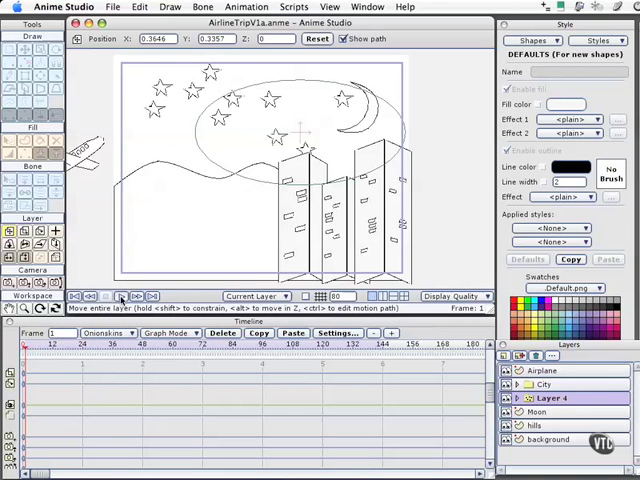
click(105, 295)
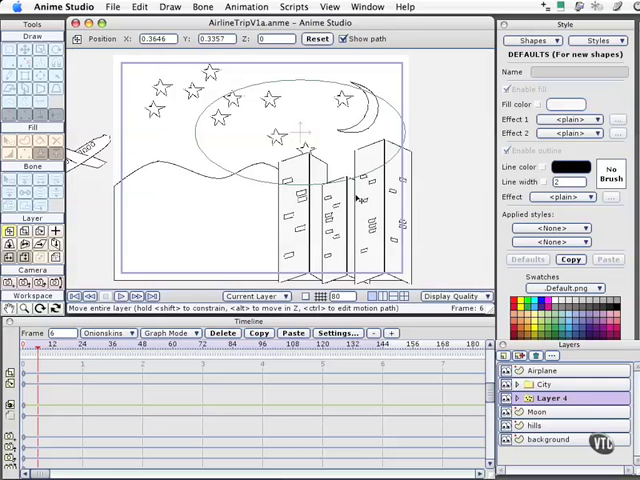
mouse_move(362, 200)
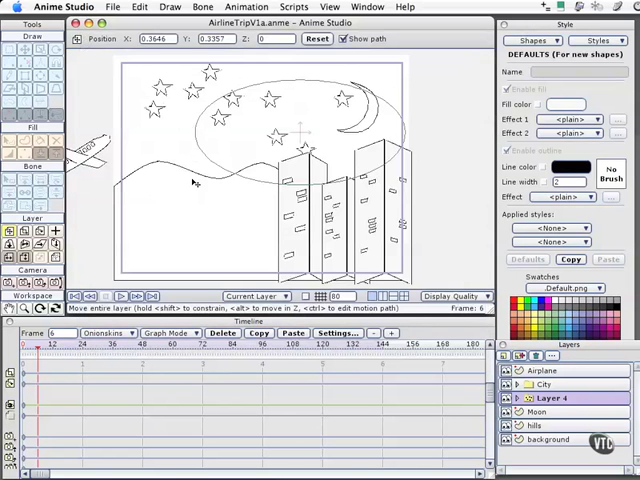
mouse_move(95, 184)
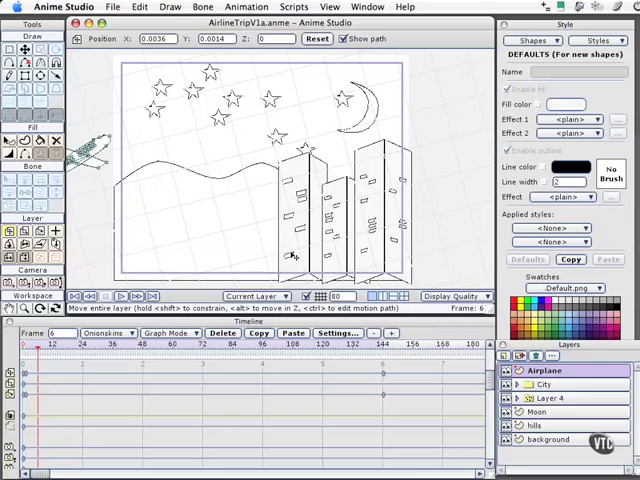
mouse_move(244, 234)
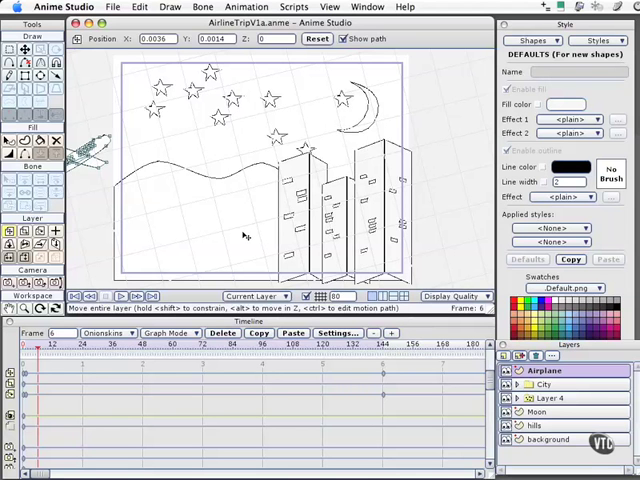
mouse_move(226, 267)
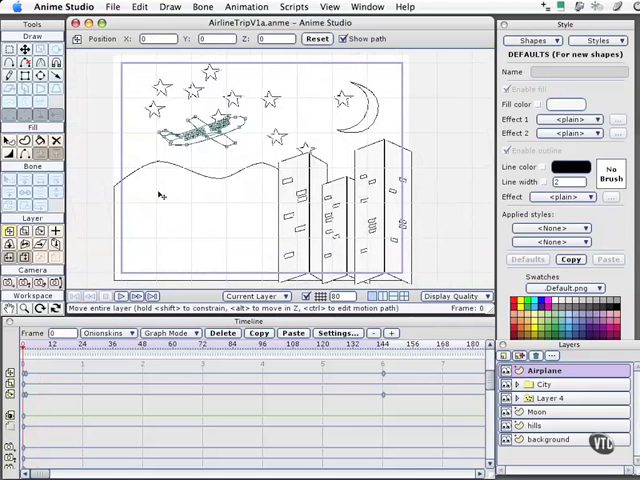
mouse_move(350, 172)
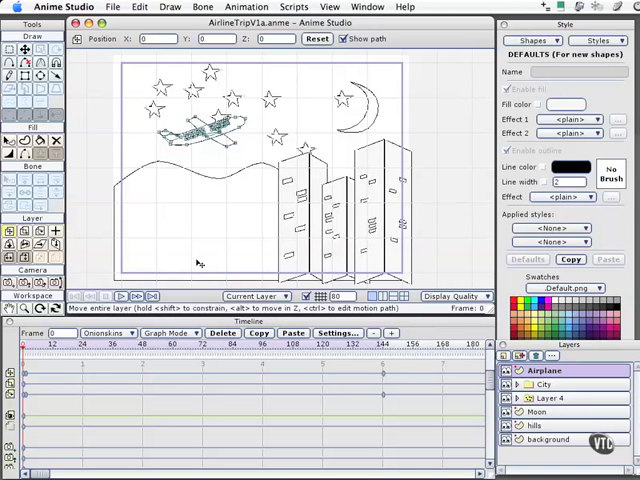
mouse_move(232, 252)
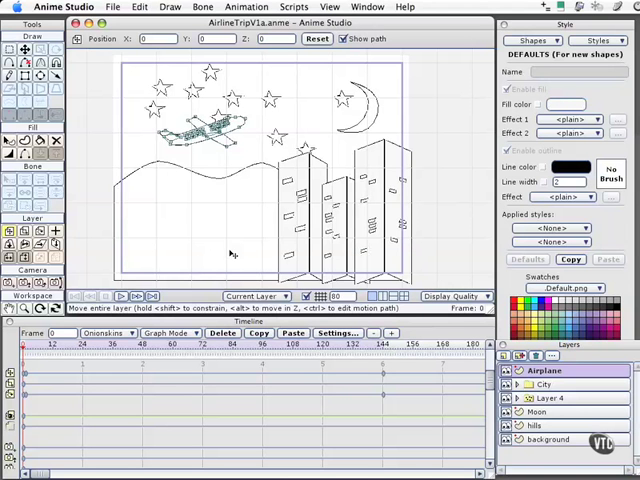
mouse_move(224, 172)
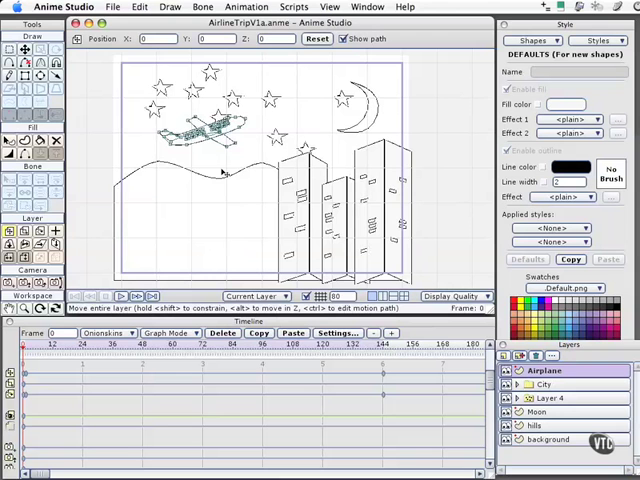
mouse_move(248, 230)
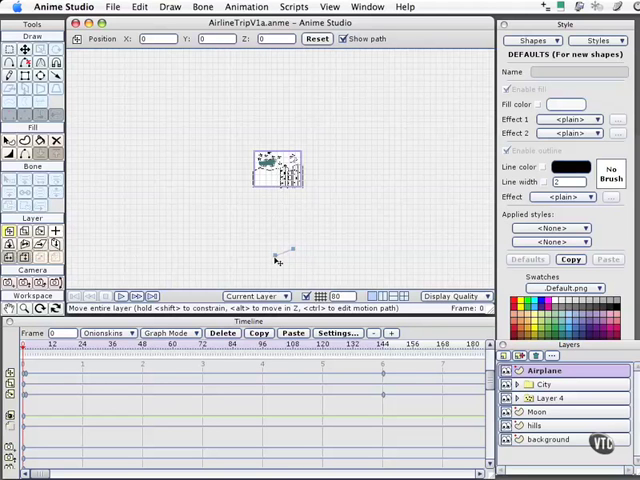
mouse_move(197, 317)
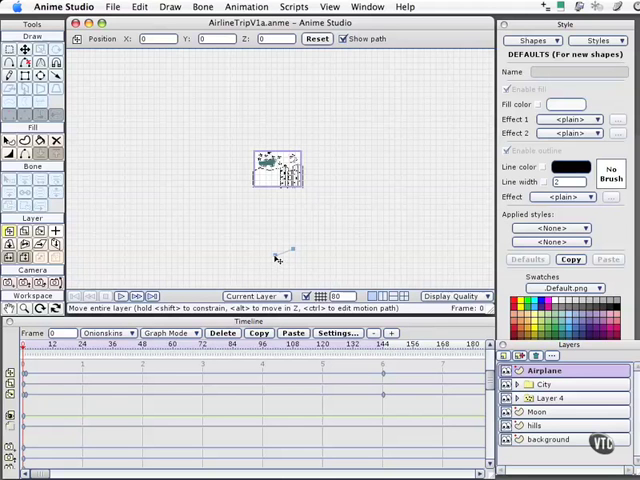
mouse_move(230, 180)
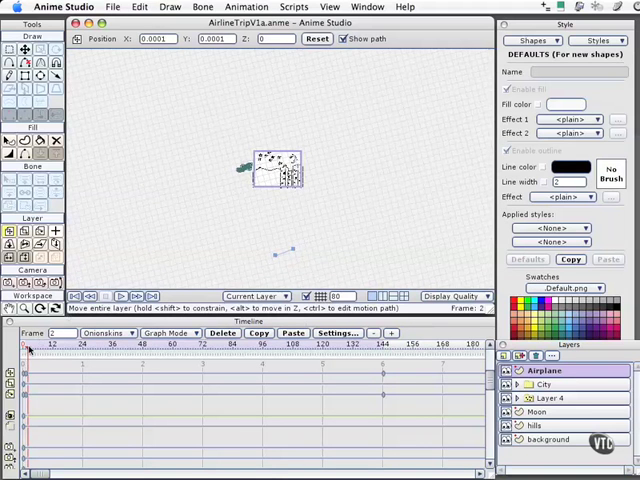
Step forward a frame to see the distant plane, then rewind to frame 0.
click(140, 343)
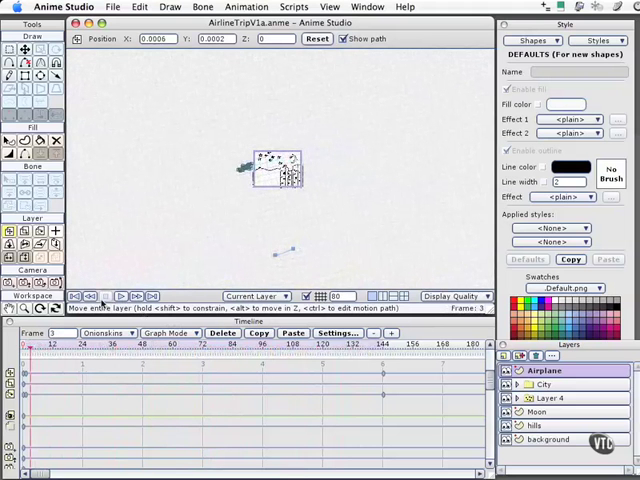
click(75, 296)
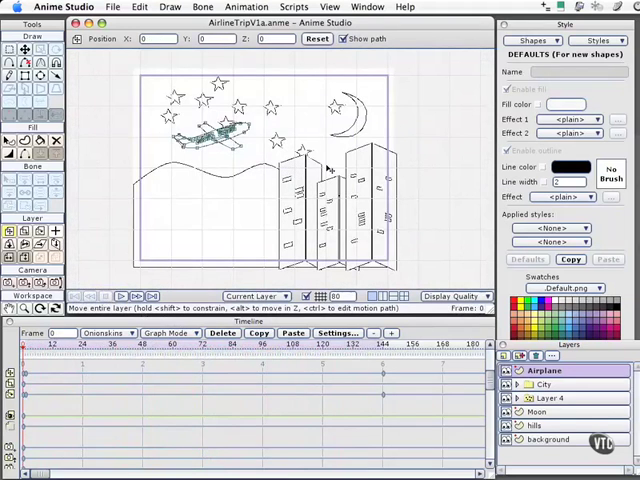
mouse_move(360, 160)
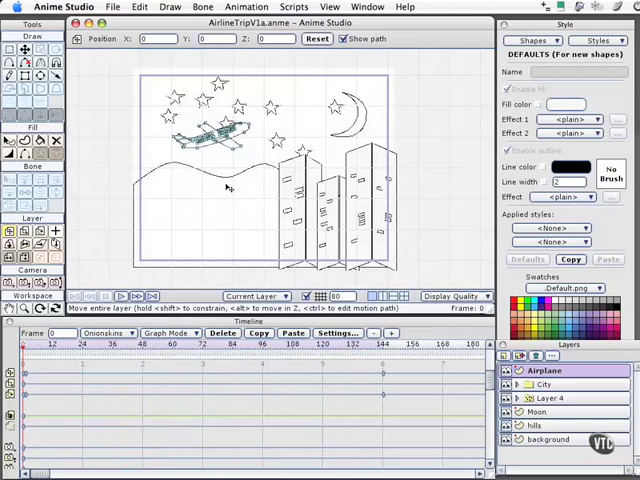
mouse_move(318, 147)
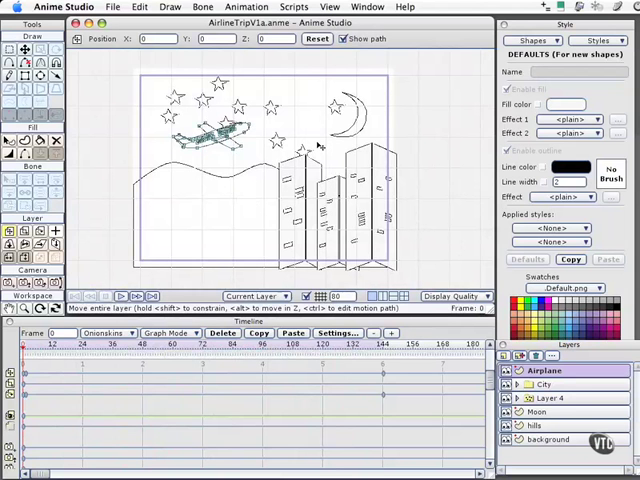
mouse_move(318, 145)
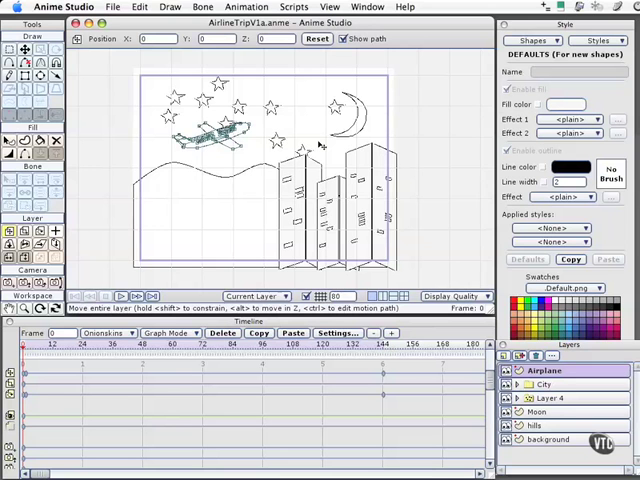
mouse_move(328, 158)
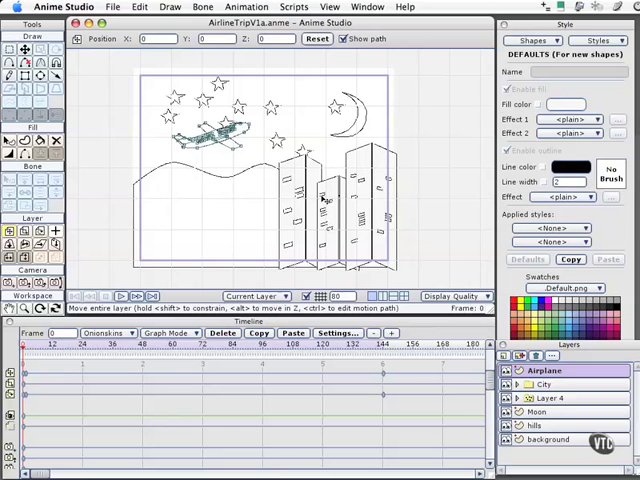
mouse_move(330, 175)
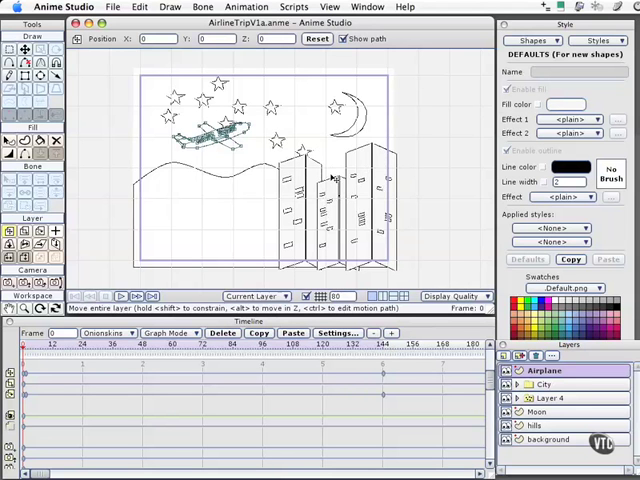
mouse_move(230, 167)
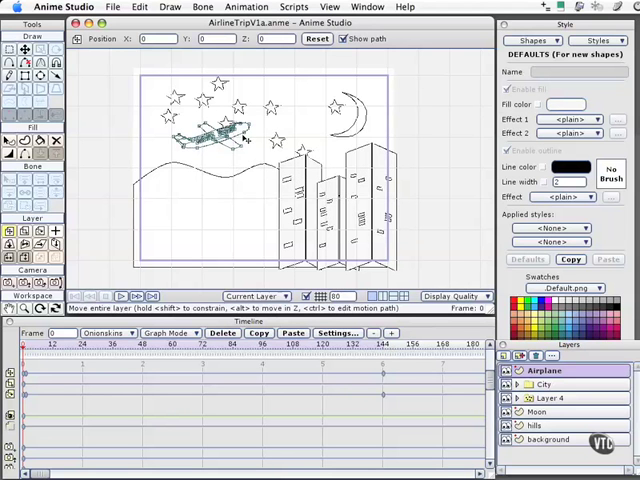
mouse_move(250, 140)
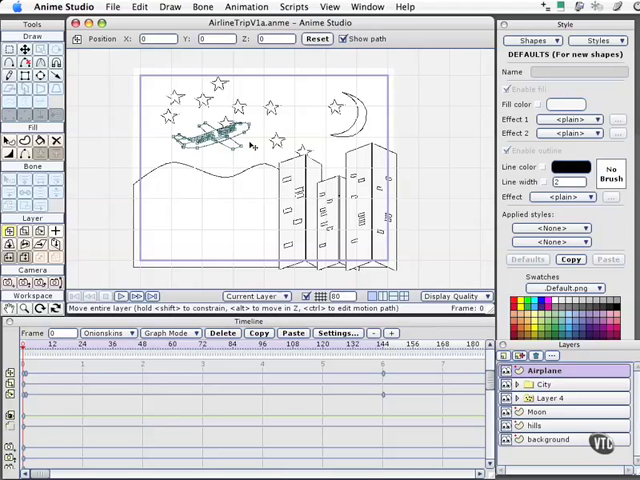
mouse_move(250, 147)
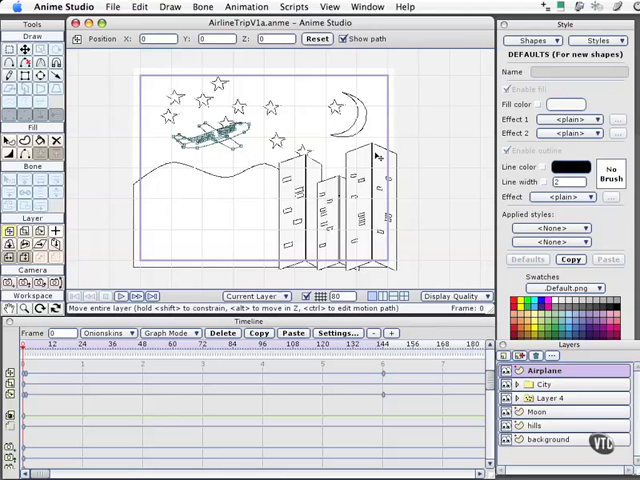
mouse_move(377, 156)
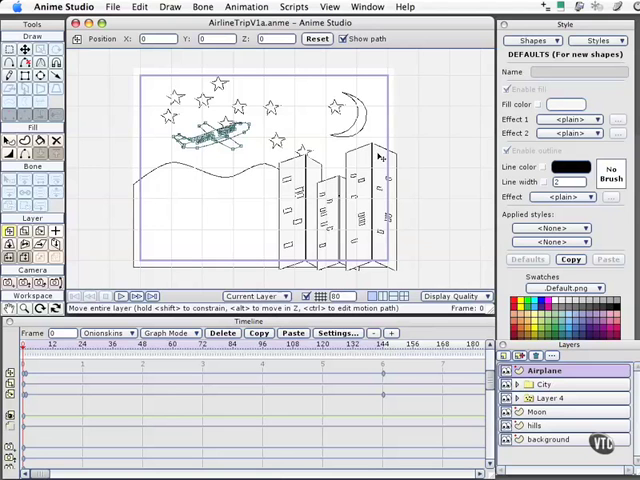
mouse_move(380, 155)
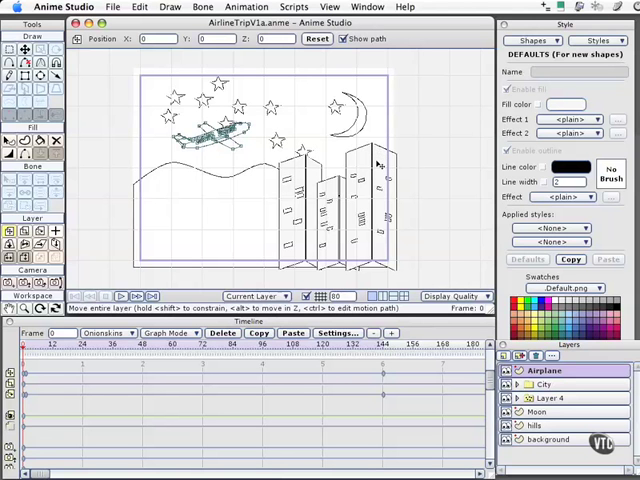
mouse_move(347, 196)
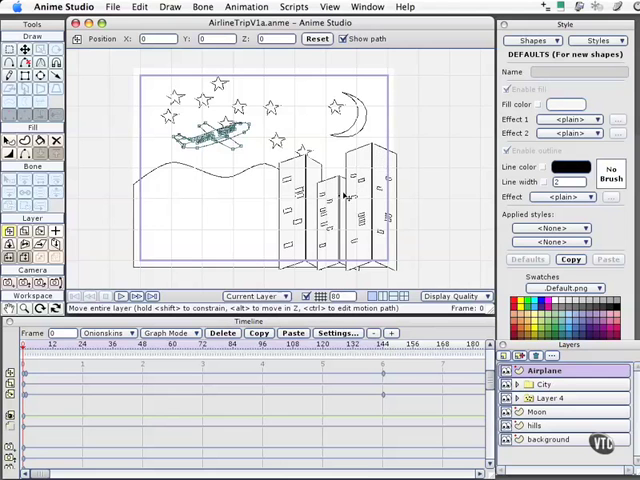
mouse_move(415, 160)
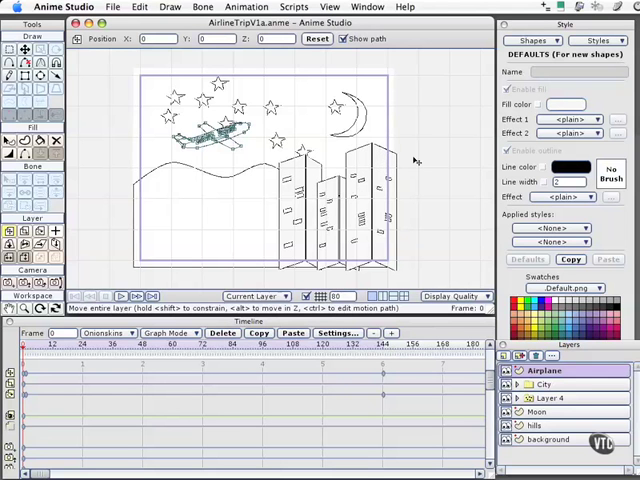
mouse_move(460, 124)
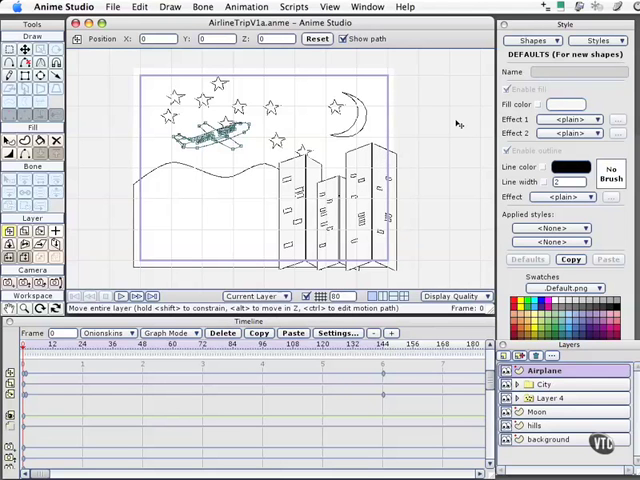
Add a new style from the Styles menu and name it 'Default BW'.
click(599, 40)
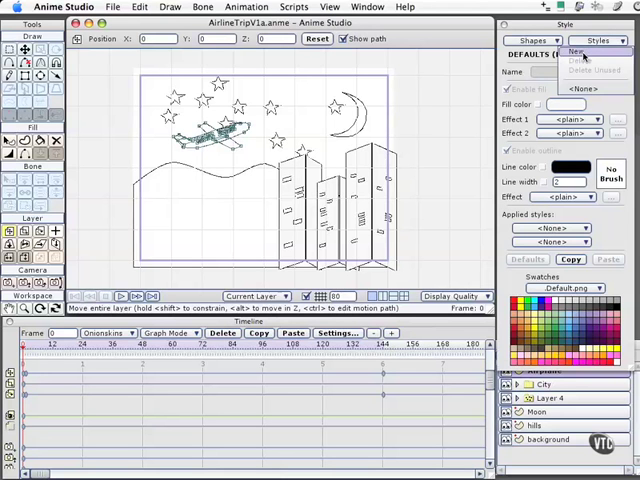
click(578, 51)
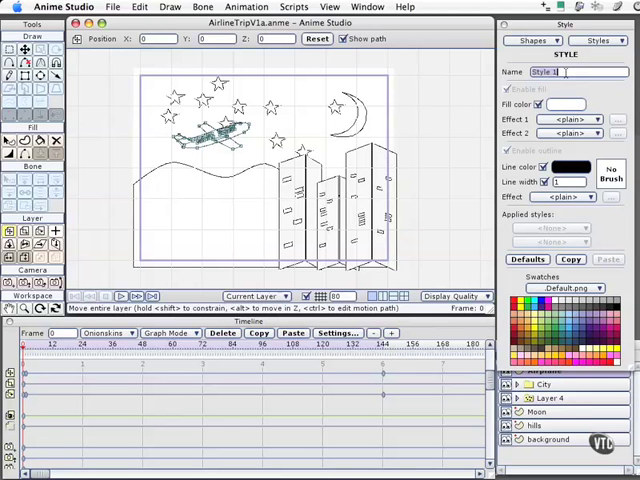
text(Default BW)
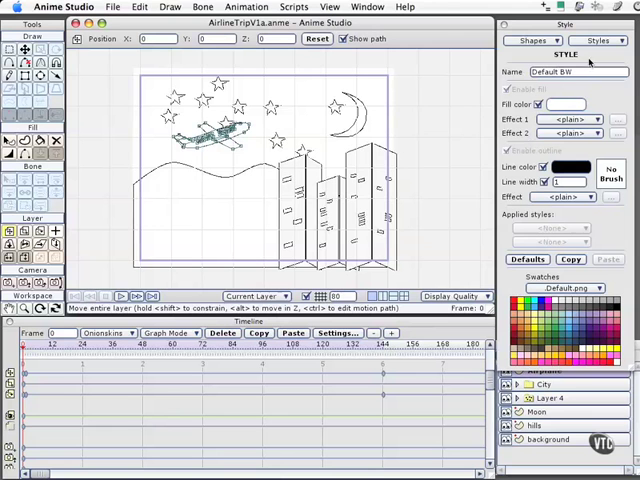
Add another new style from the Styles menu named 'Bldg RT'.
click(598, 40)
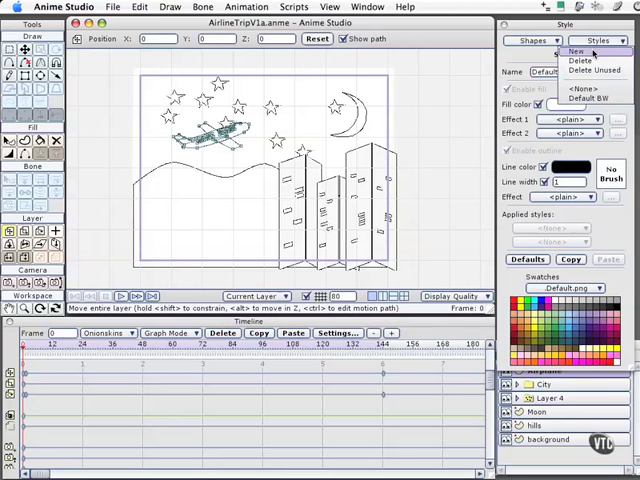
click(576, 51)
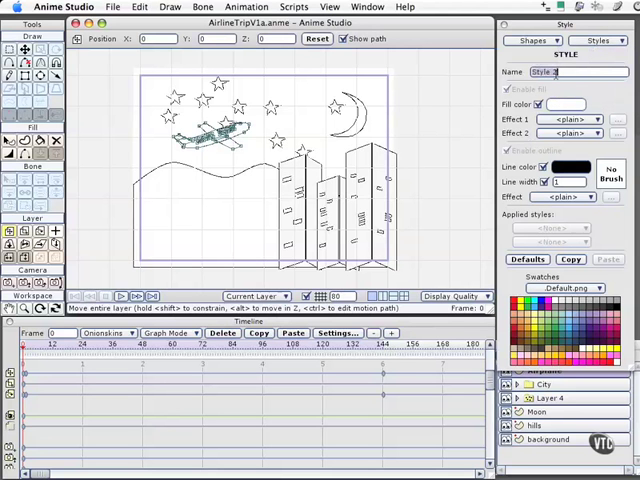
text(Bldg F)
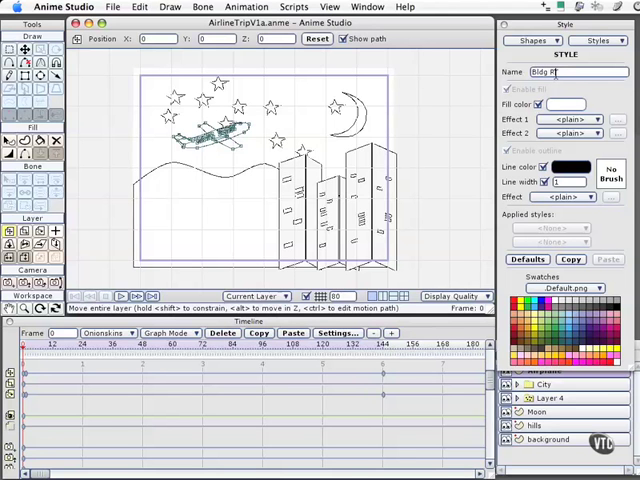
text(T)
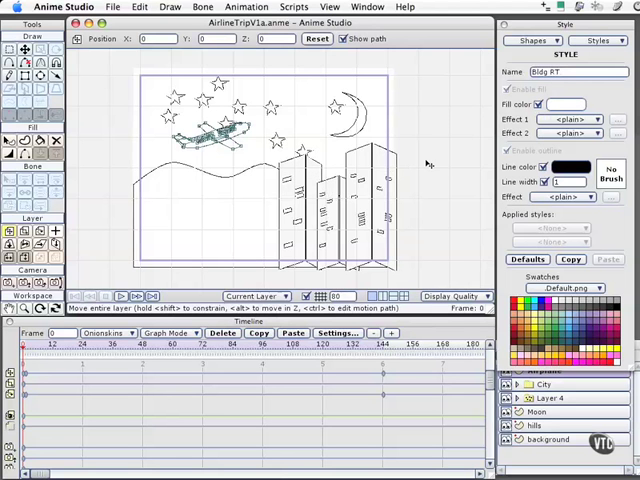
mouse_move(600, 92)
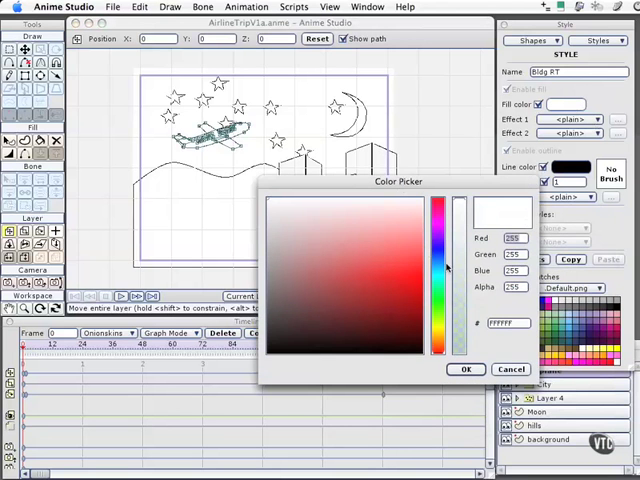
Pick a blue hue and lighten it to a pale blue fill, then confirm.
click(343, 290)
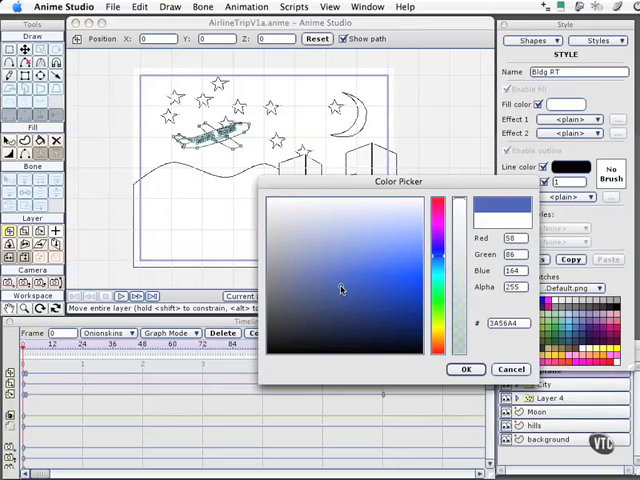
click(345, 285)
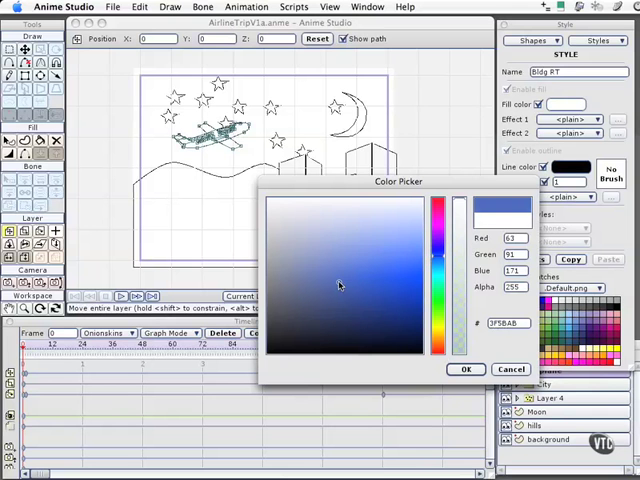
click(320, 263)
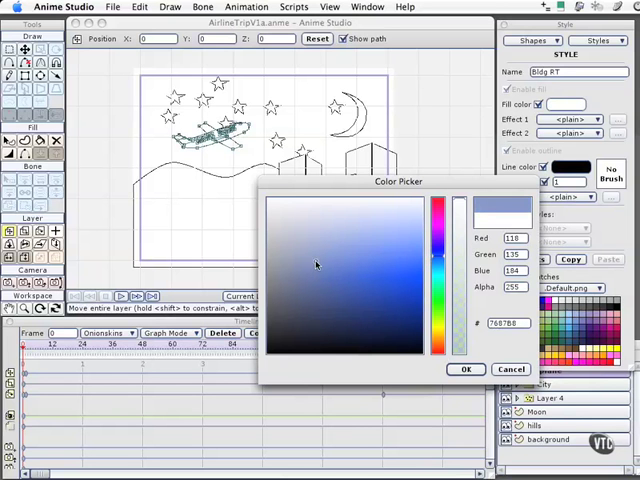
click(316, 258)
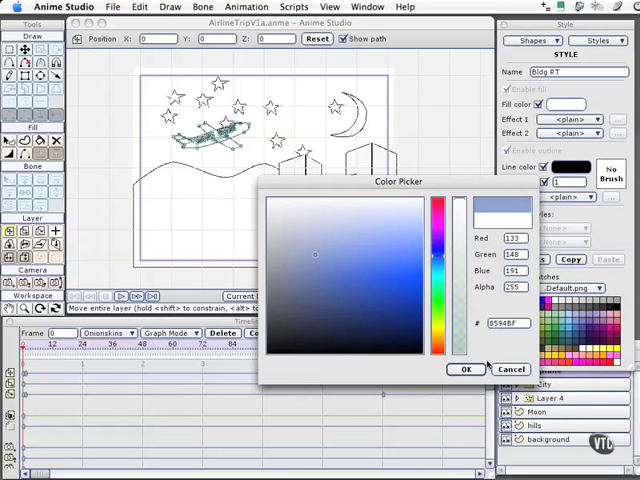
click(464, 369)
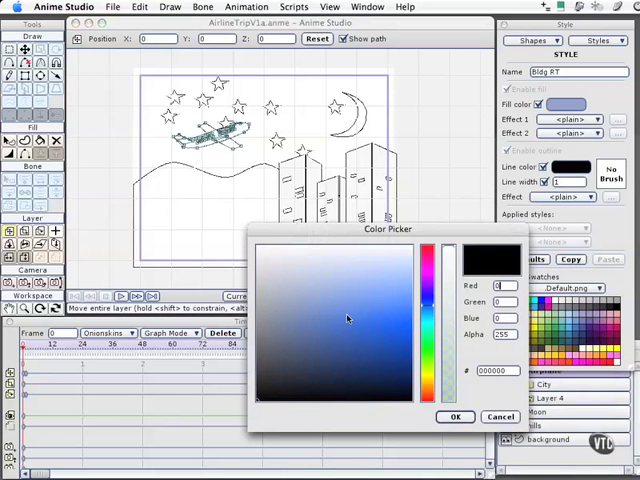
Choose a light blue for the Bldg RT outline colour and confirm.
click(305, 358)
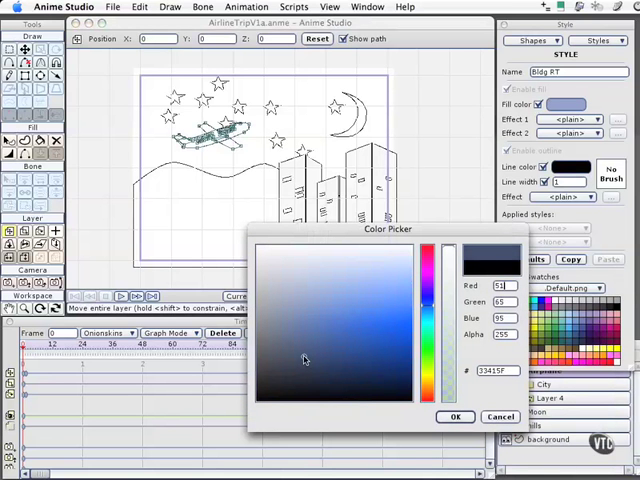
click(300, 360)
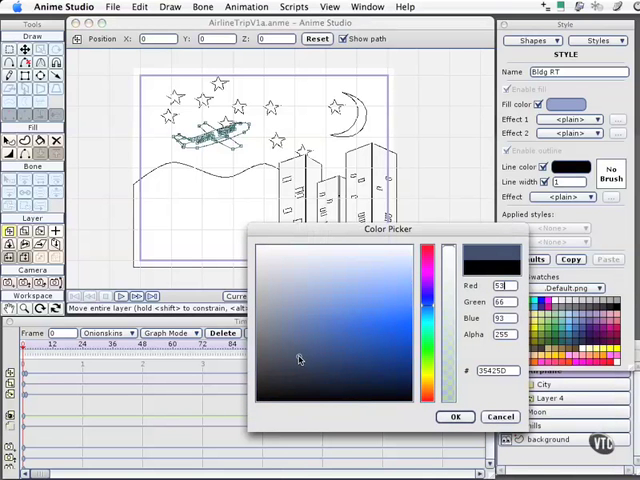
click(313, 301)
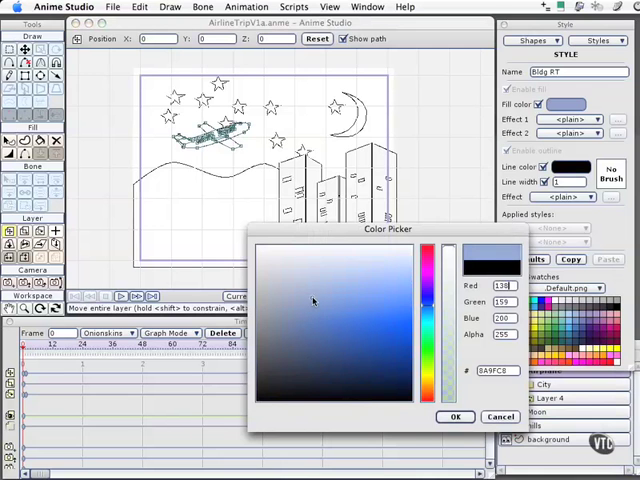
click(334, 285)
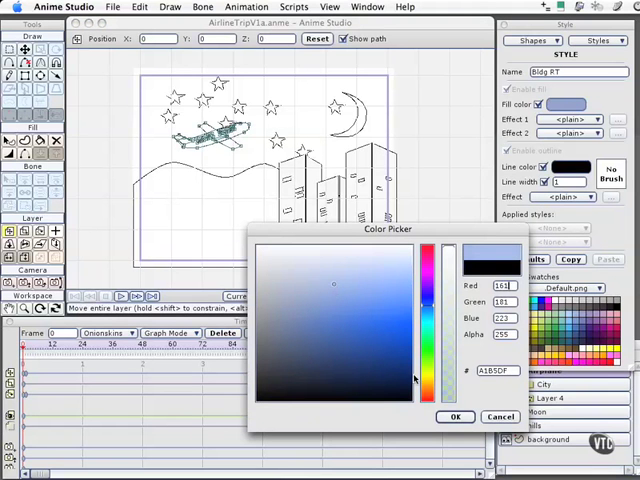
click(454, 416)
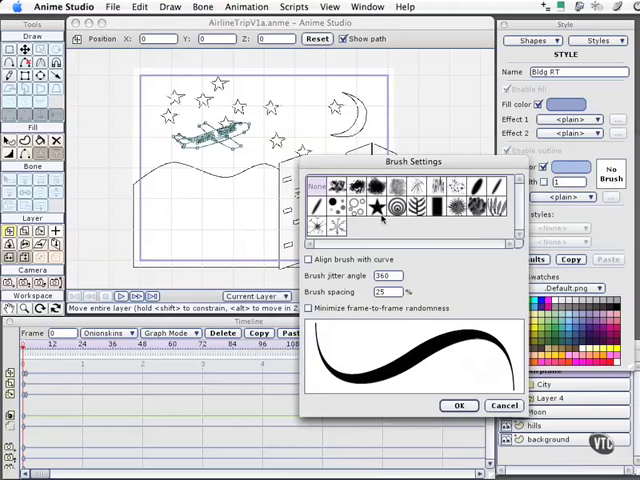
Select a rough textured brush in Brush Settings for the Bldg RT outline.
click(356, 189)
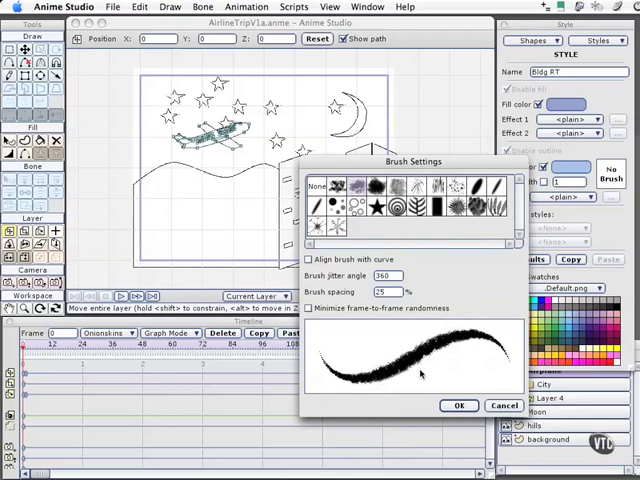
click(458, 405)
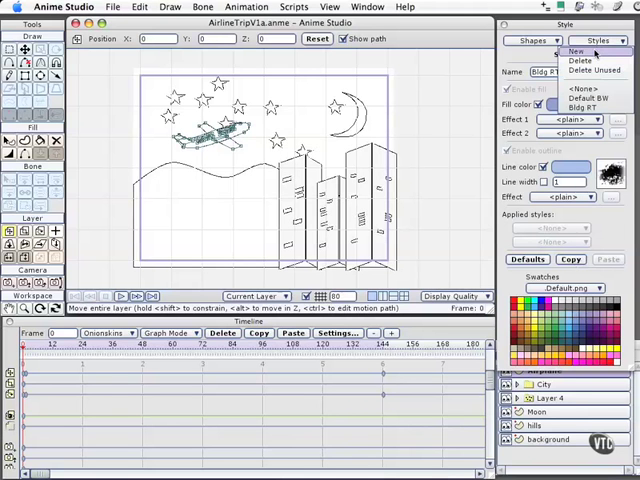
Add a third style named 'Bldg Frnt', fixing a typo, and set a darker blue fill.
click(577, 51)
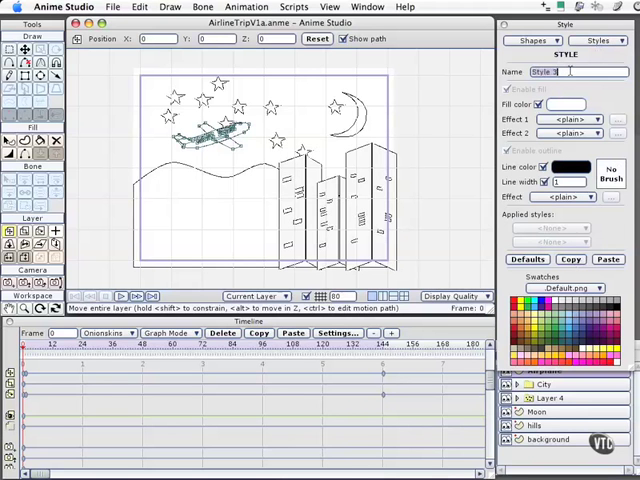
text(Bdg)
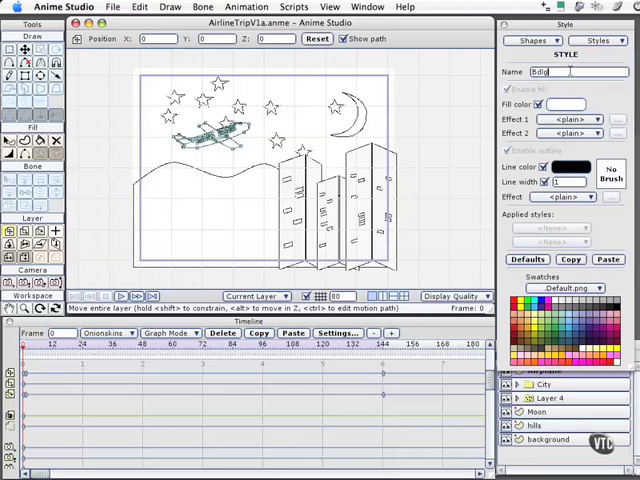
key(Backspace)
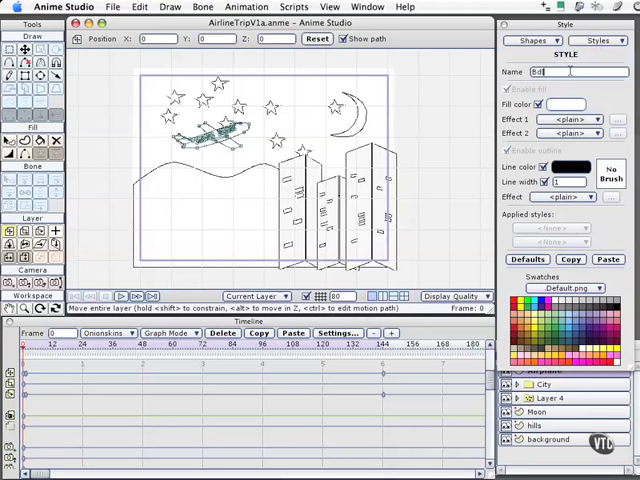
text(ldg Frnt)
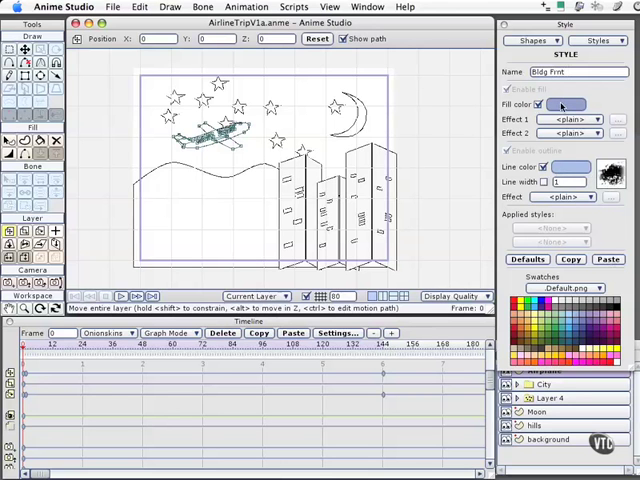
click(565, 105)
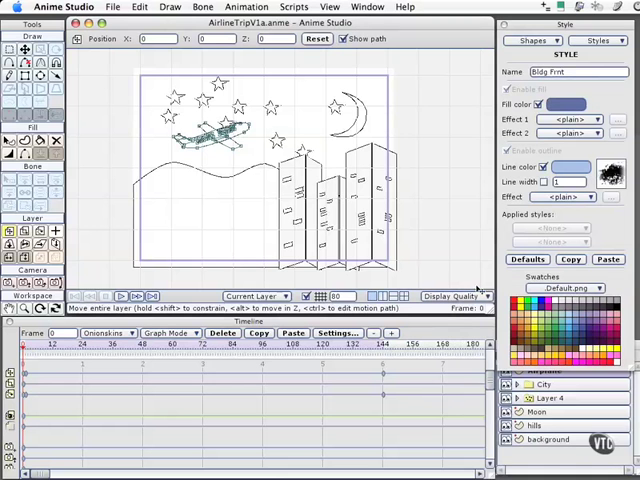
mouse_move(476, 152)
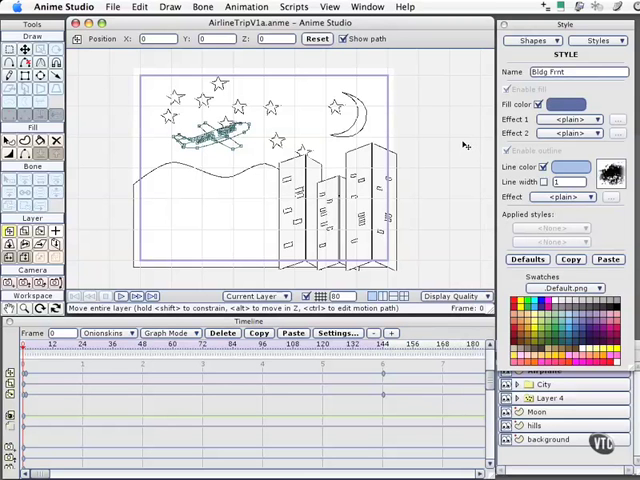
mouse_move(460, 142)
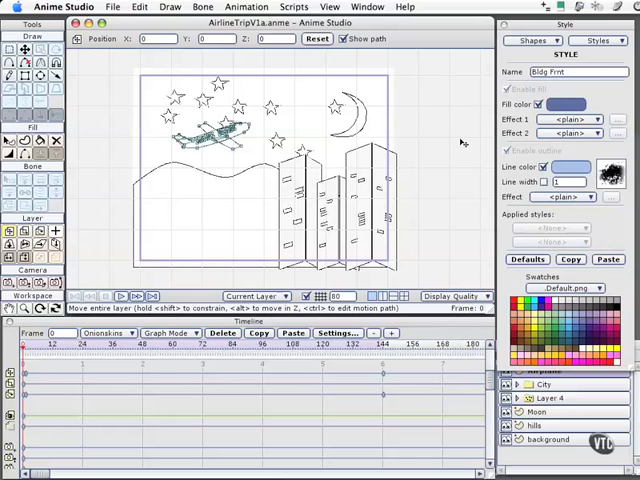